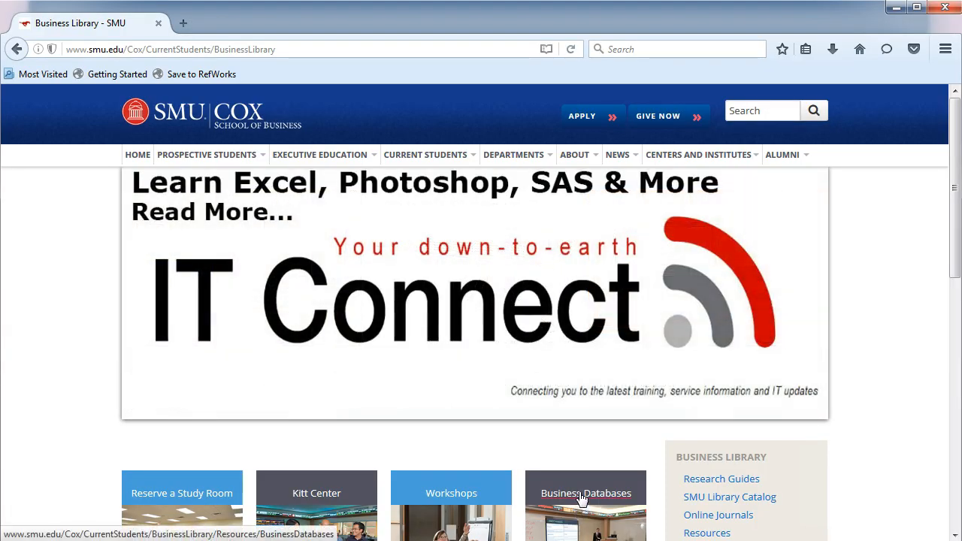
Step: Go to the Business Databases page listing the library's databases alphabetically
{"action": "left_click", "coordinate": [586, 493]}
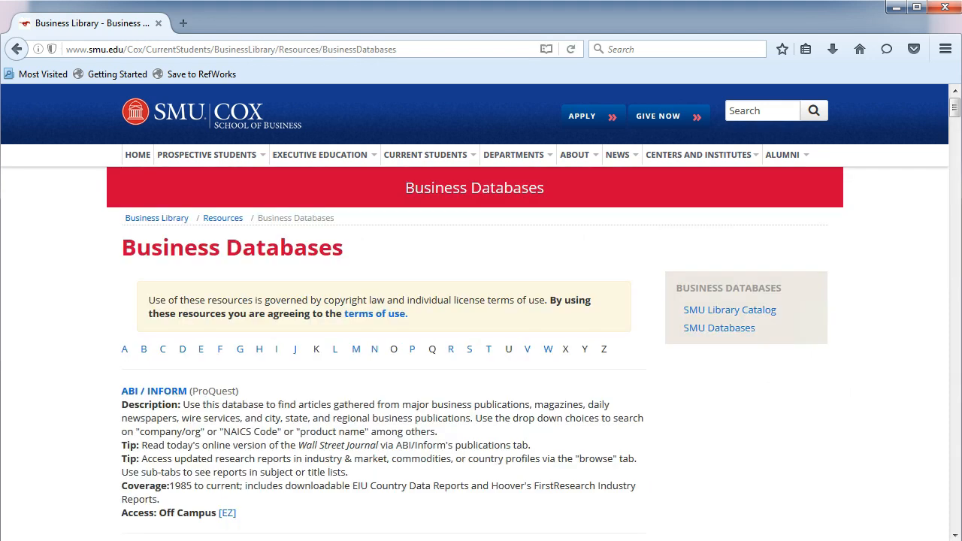
{"action": "mouse_move", "coordinate": [145, 349]}
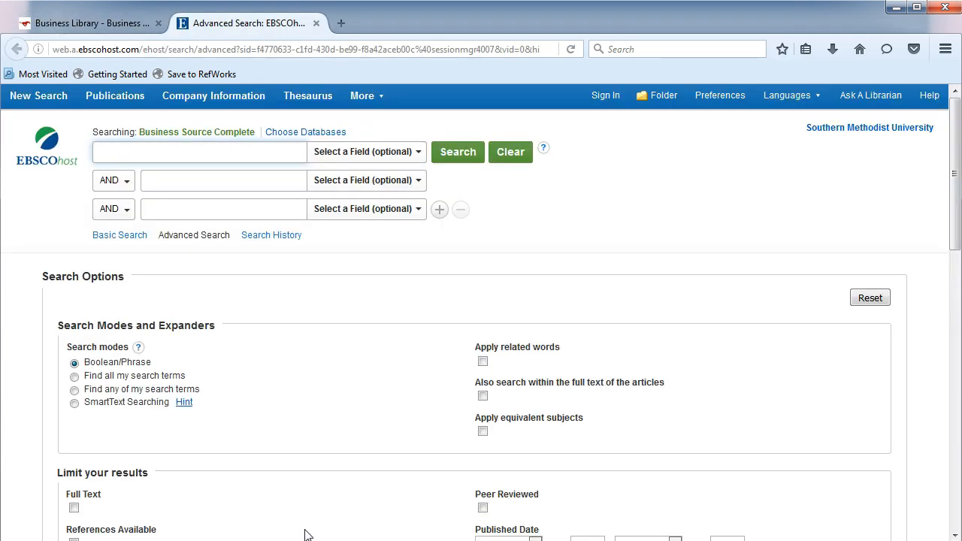
Step: Enter 'hershey' as the first search term on the advanced search page
{"action": "left_click", "coordinate": [203, 152]}
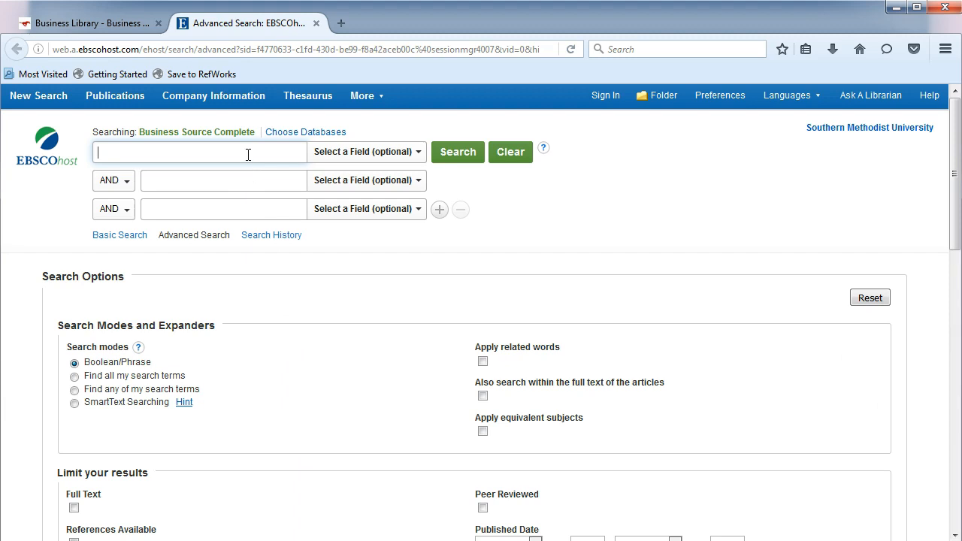
{"action": "type", "text": "hershey"}
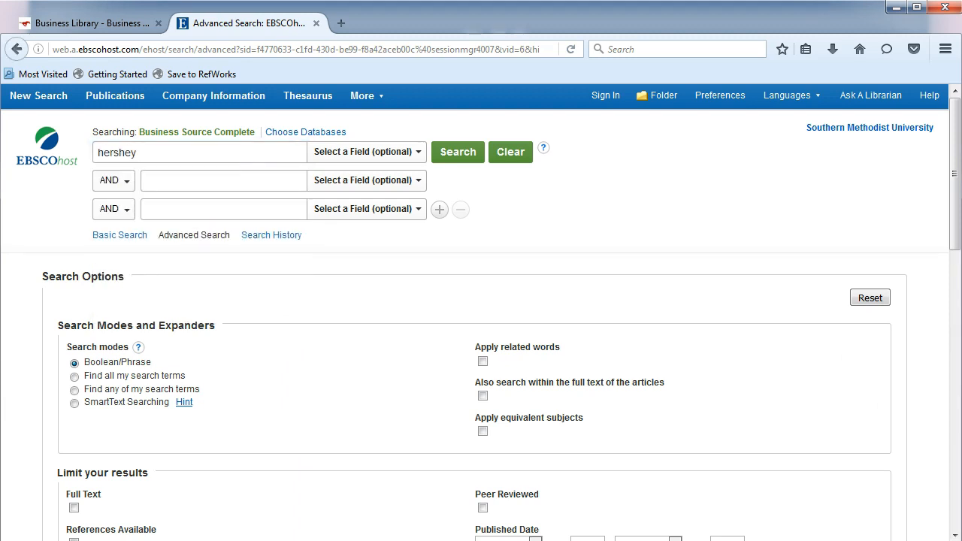
{"action": "mouse_move", "coordinate": [397, 158]}
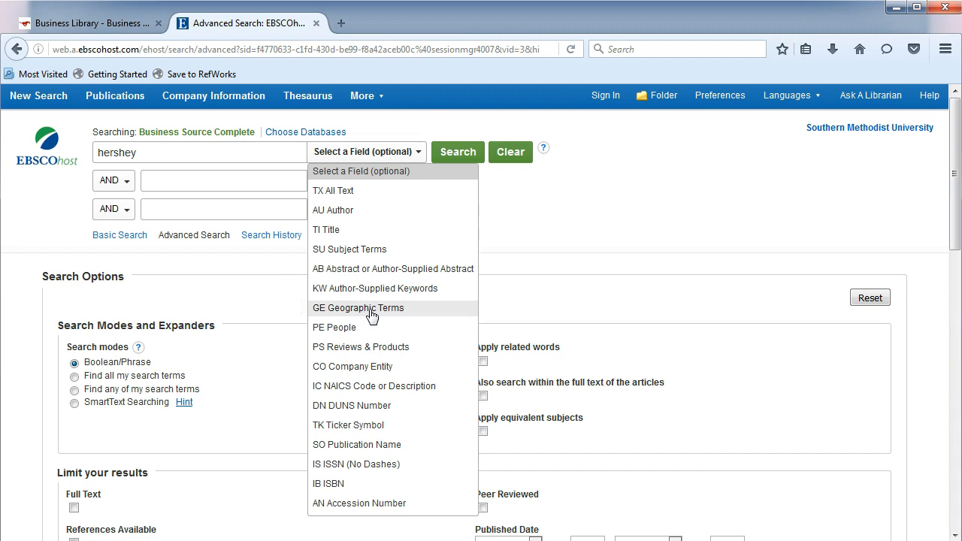
{"action": "mouse_move", "coordinate": [361, 373]}
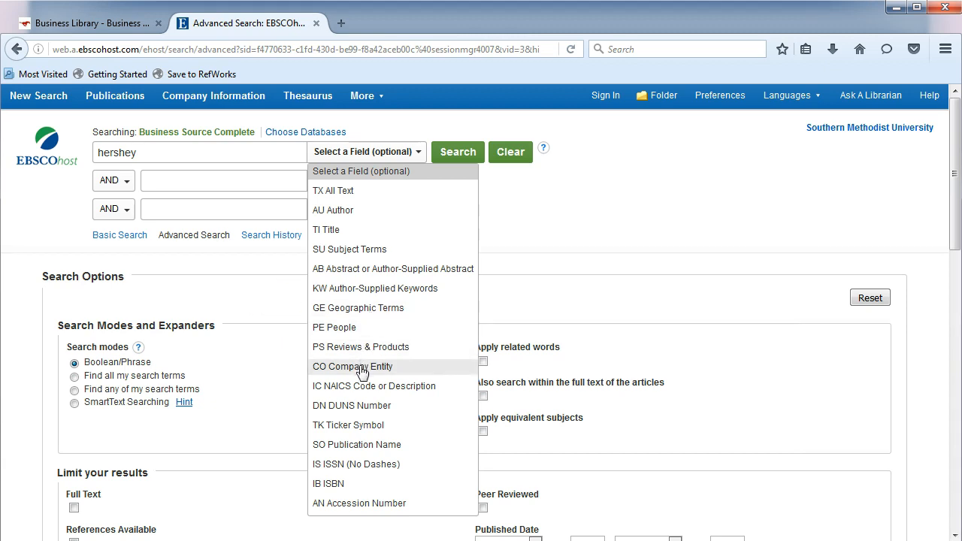
Step: Search 'hershey' in the CO Company Entity field and browse the 1,704 results
{"action": "left_click", "coordinate": [352, 367]}
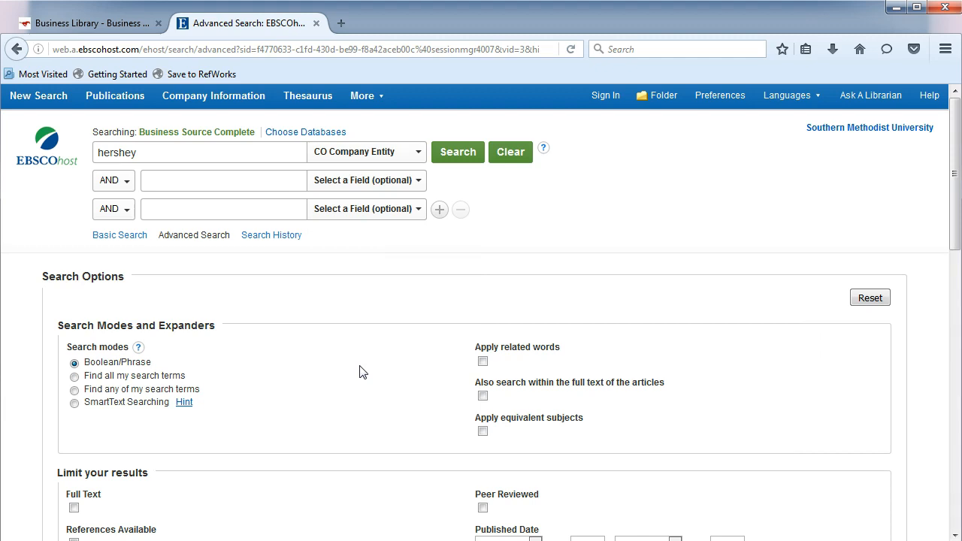
{"action": "mouse_move", "coordinate": [415, 349]}
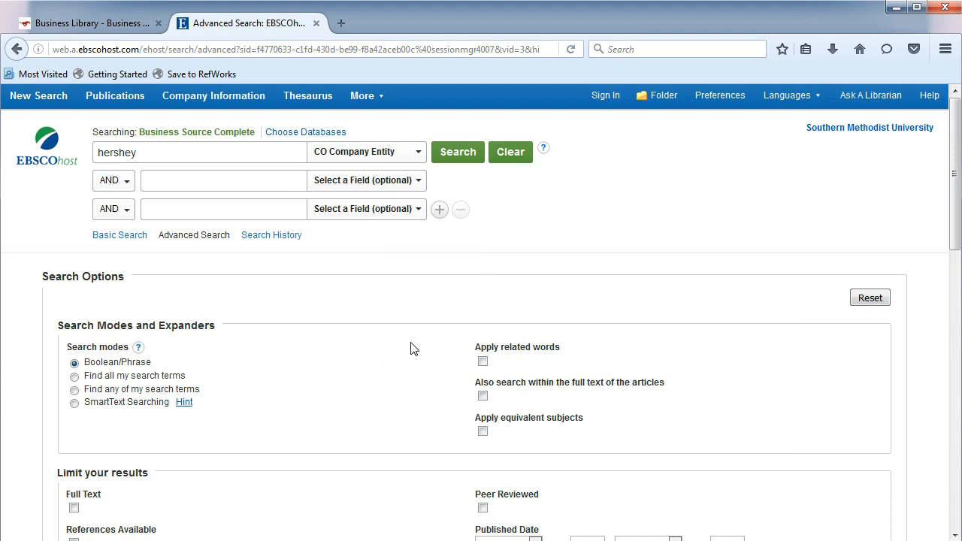
{"action": "left_click", "coordinate": [457, 152]}
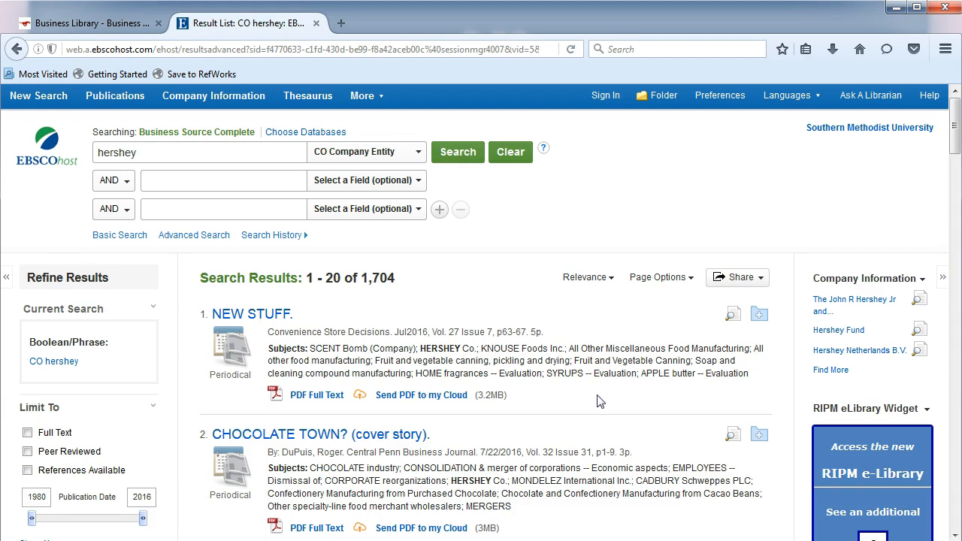
{"action": "scroll", "scroll_direction": "down", "scroll_amount": 3}
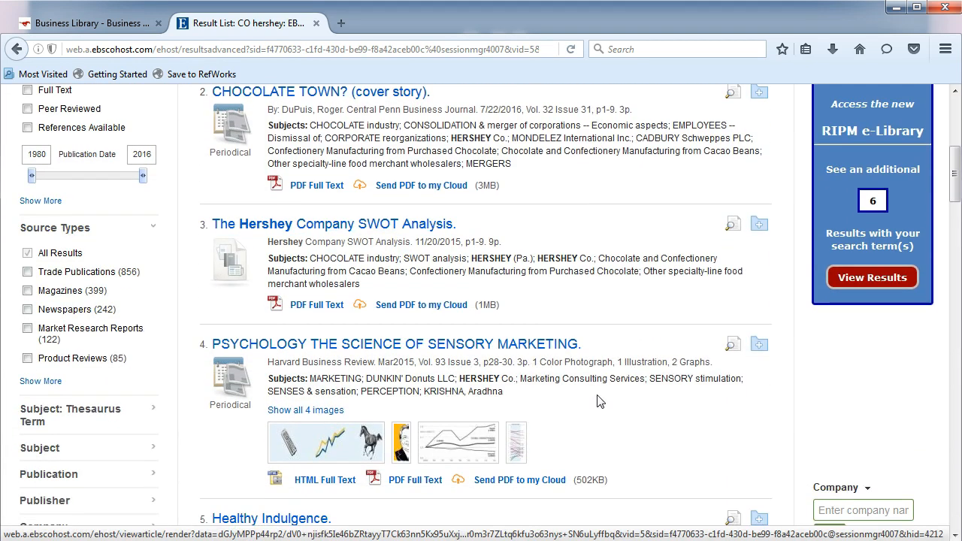
{"action": "scroll", "scroll_direction": "down", "scroll_amount": 3}
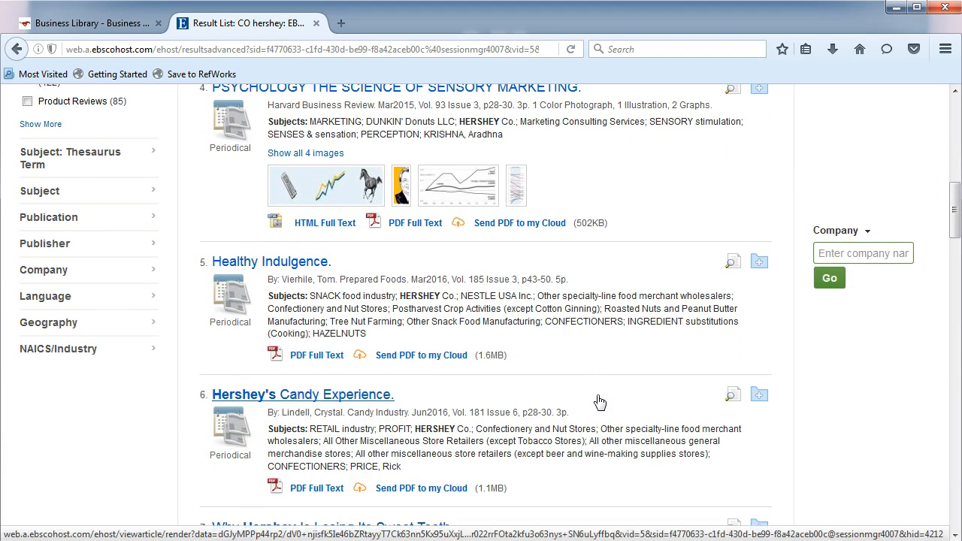